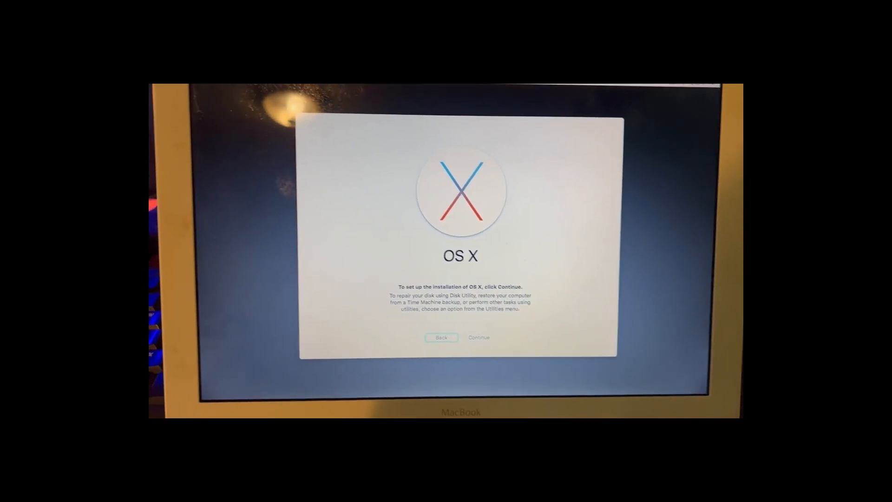
click(258, 118)
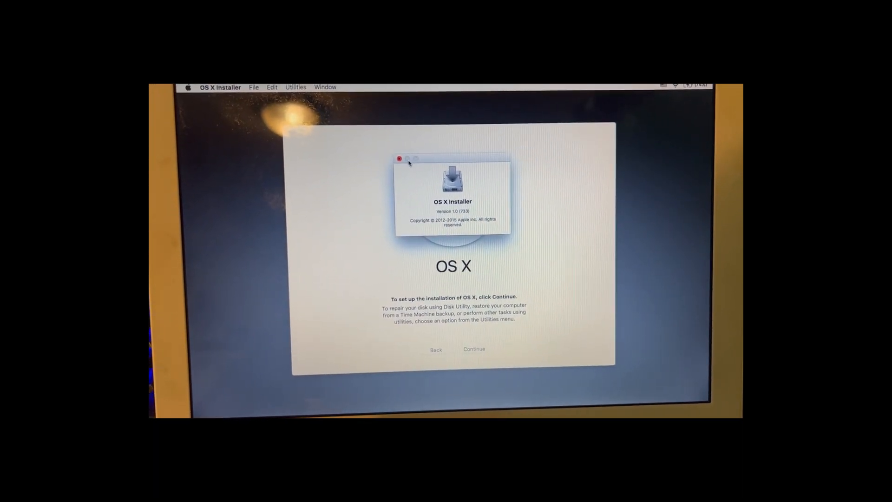
click(398, 158)
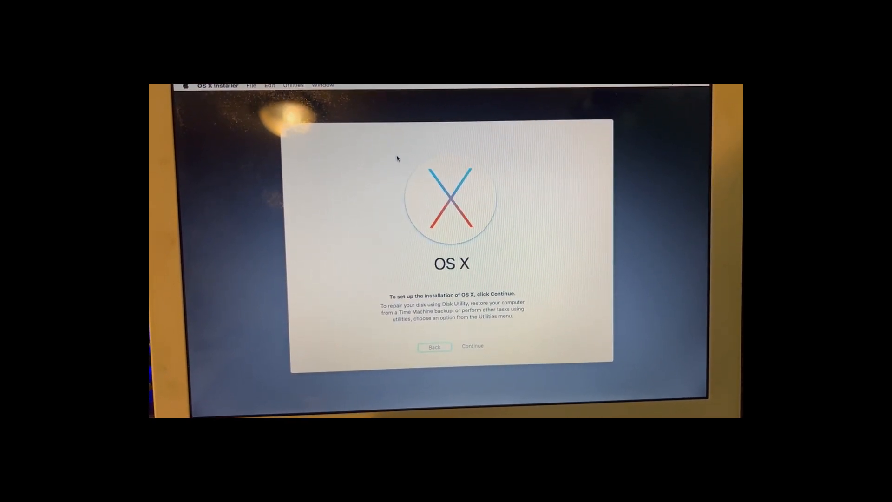